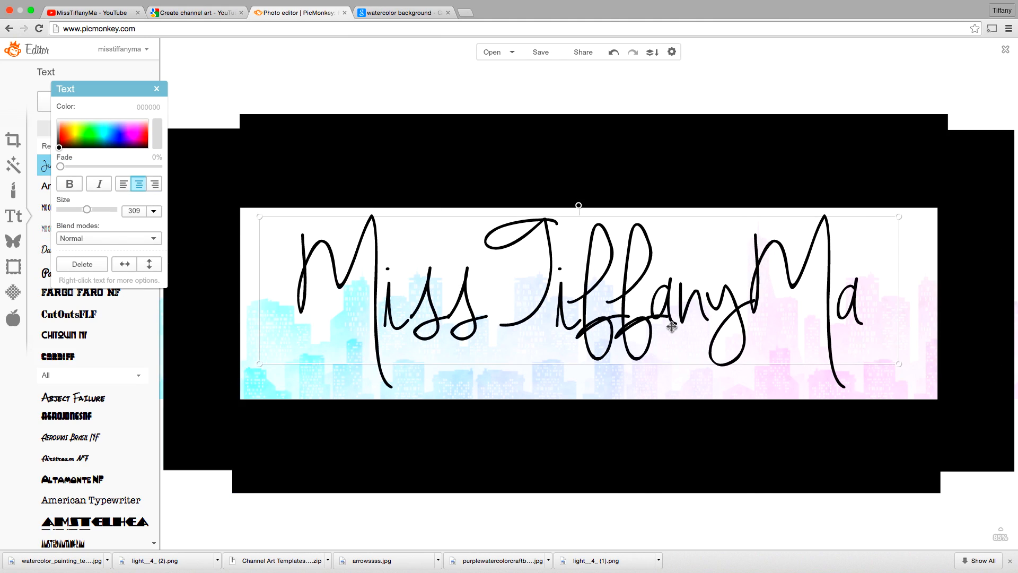
- Switch from the PicMonkey banner editor to the MissTiffanyMa YouTube channel browser tab
click(90, 12)
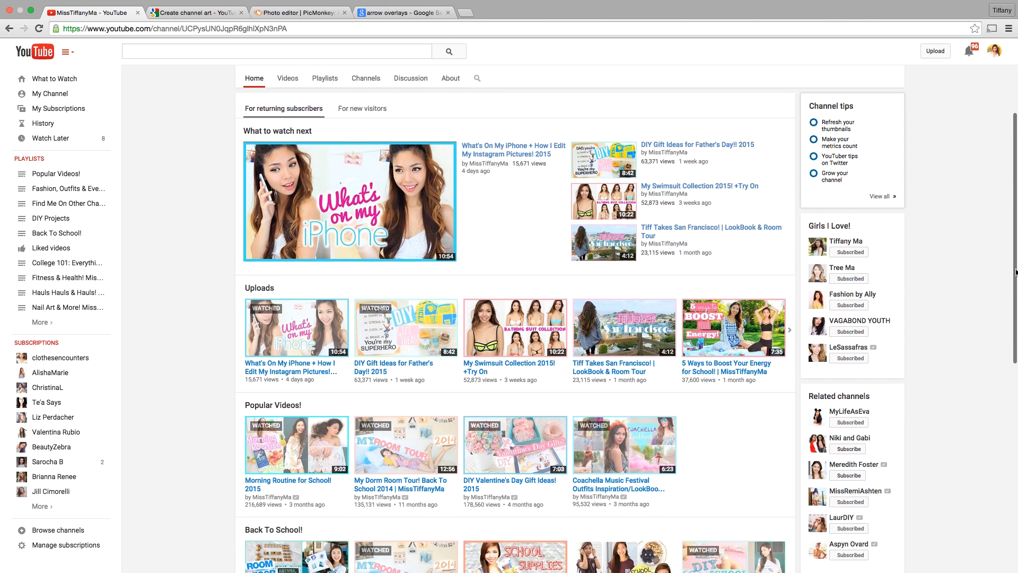